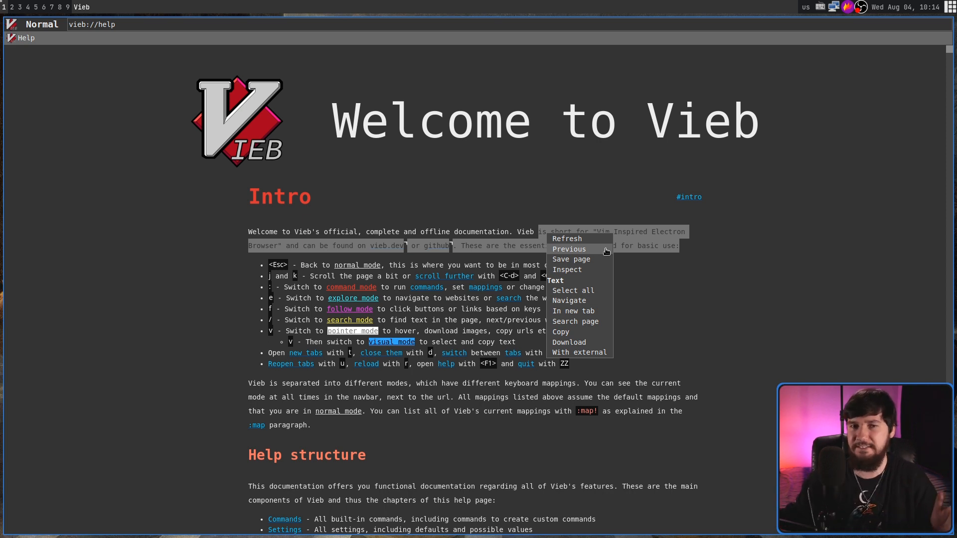
Step: Dismiss the right-click menu and split the window into new-tab panes beside the help page
left_click(779, 233)
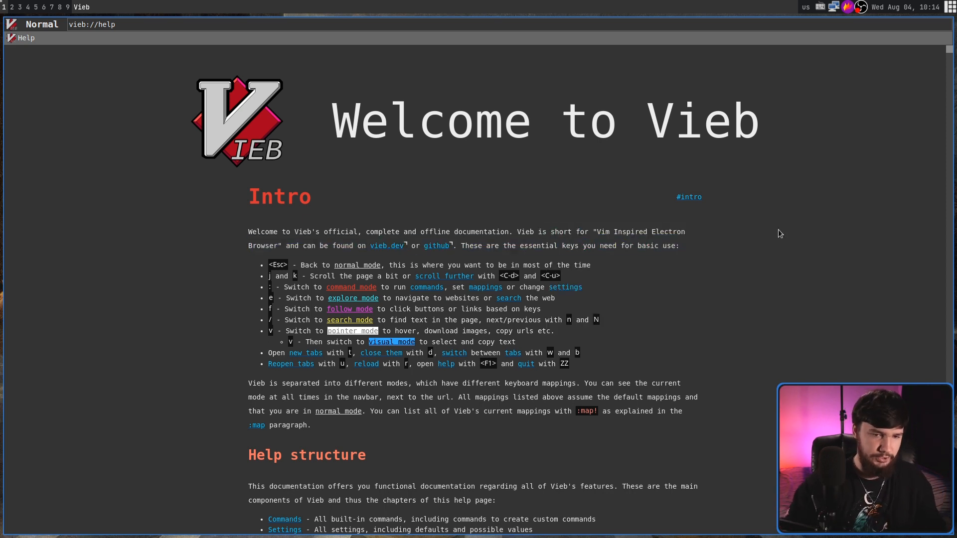
key("F12")
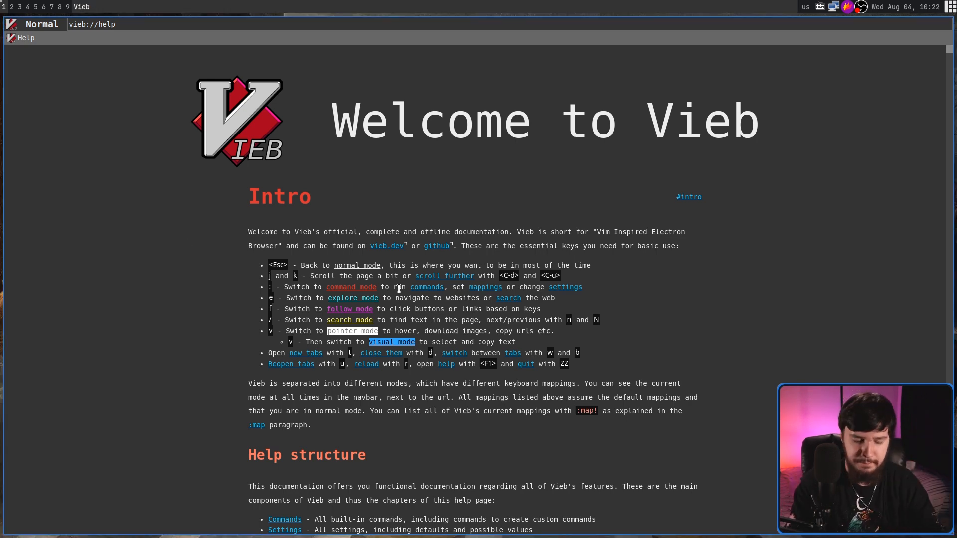
scroll("down", 3)
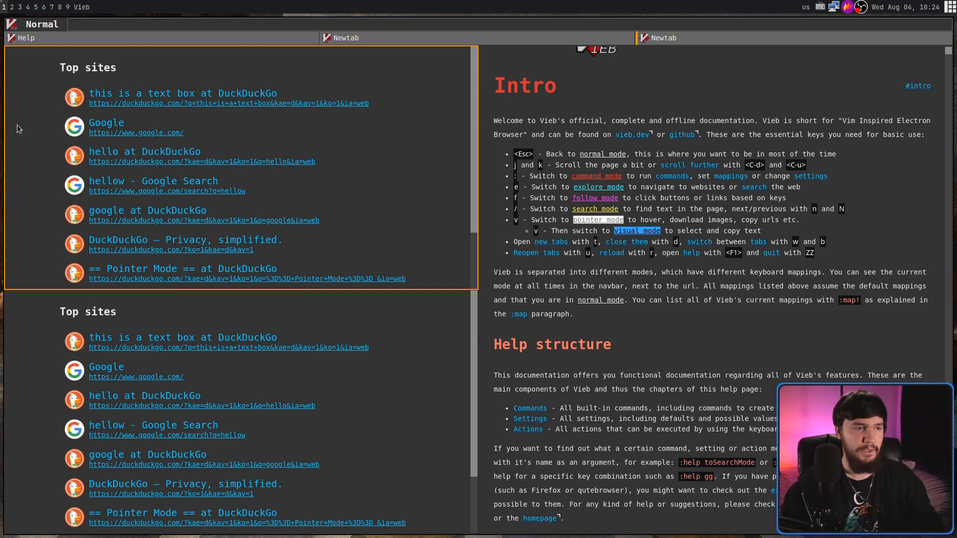
Step: Add a fourth pane with :vsplit, giving three Top sites pages plus the help page
type("vsplit")
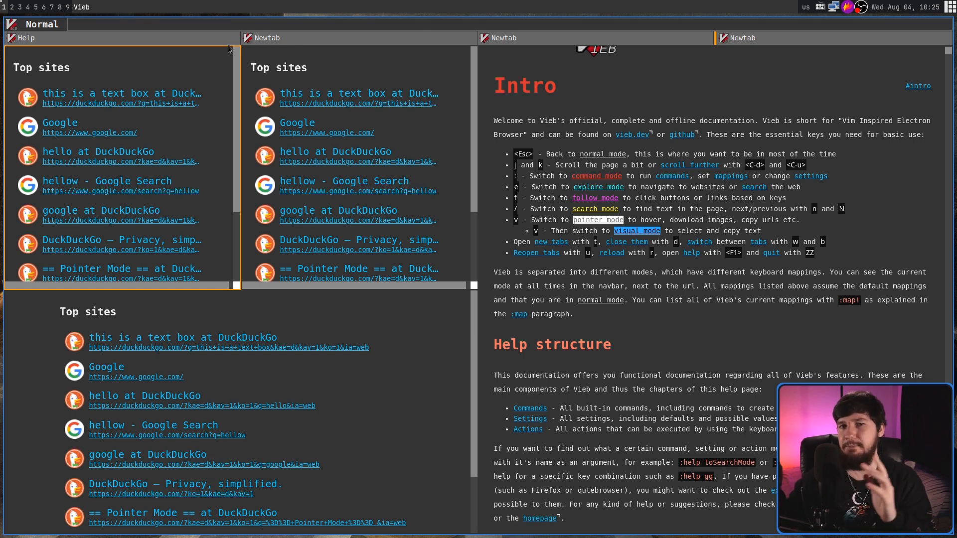
mouse_move(201, 129)
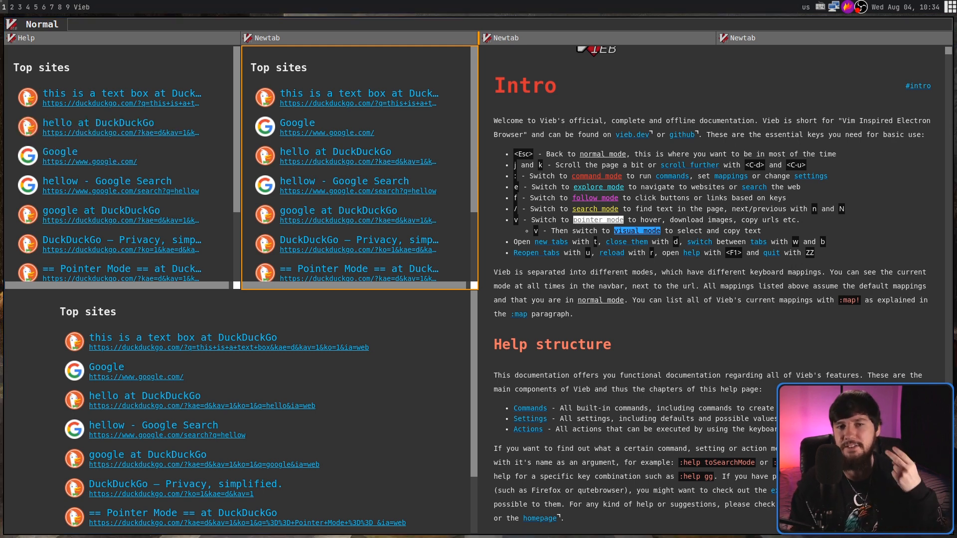
mouse_move(375, 185)
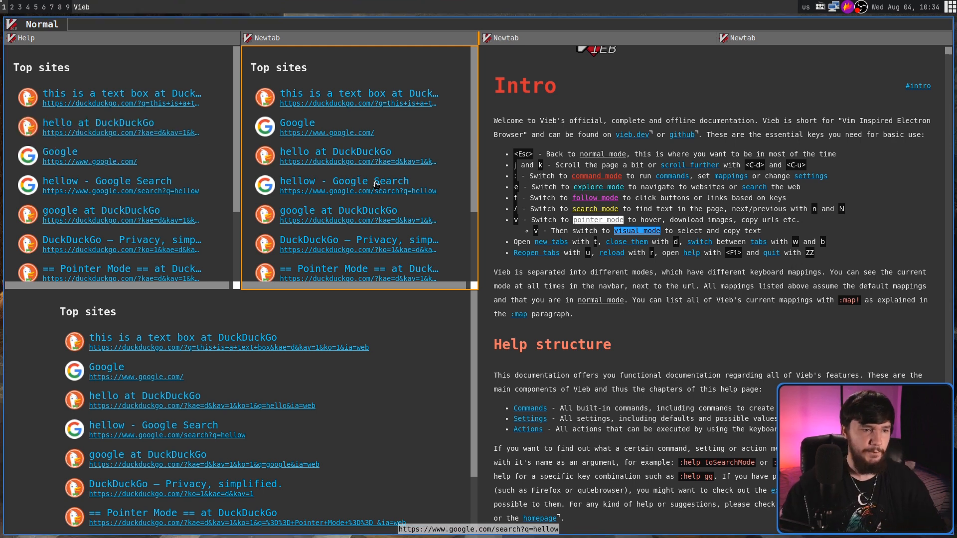
Step: Close the Help tab with :close 0 and drop one extra Newtab pane
type("close")
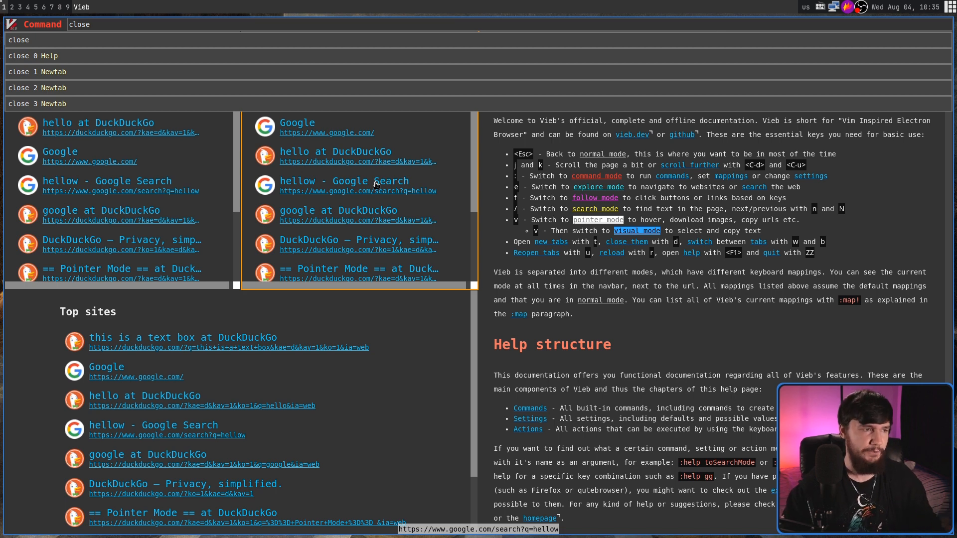
type("0")
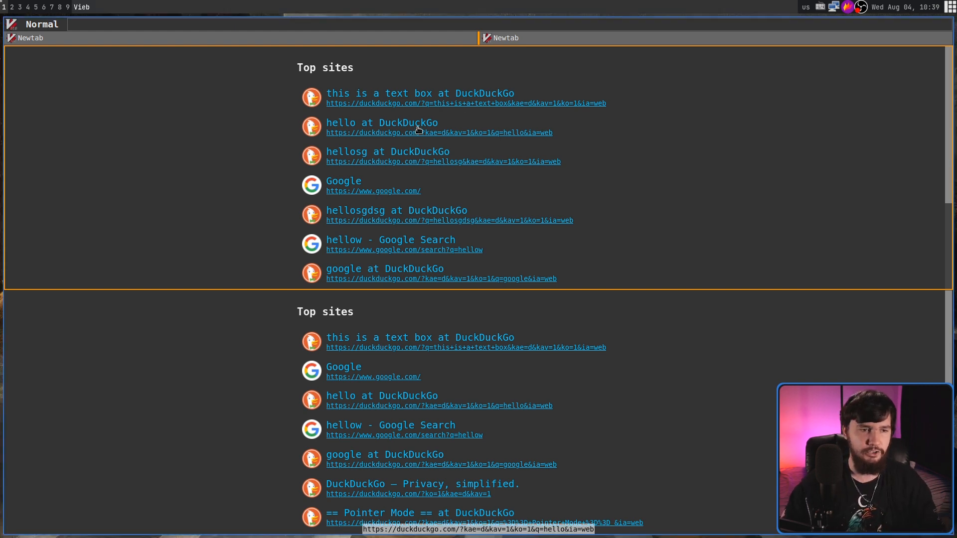
Step: Search DuckDuckGo for hello world in the upper pane via explore mode
left_click(380, 122)
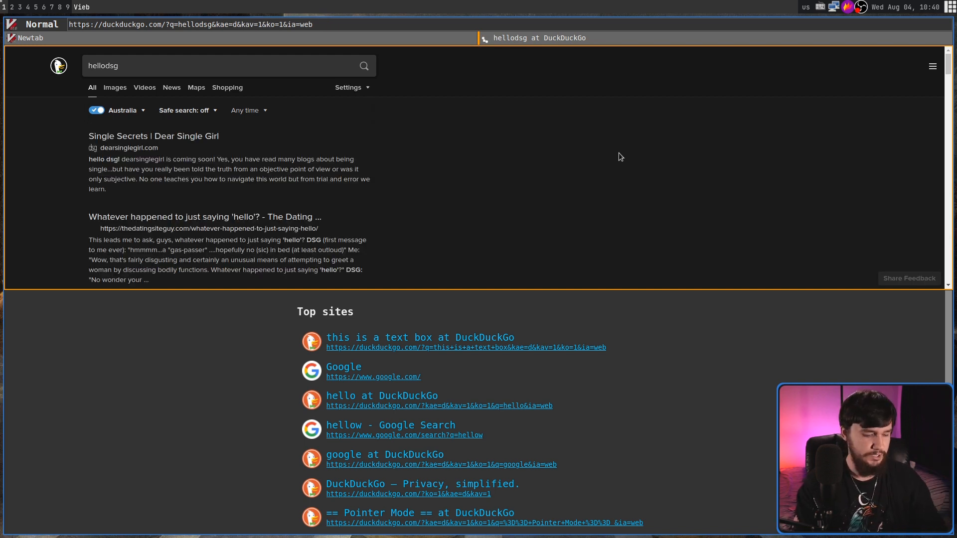
type("sgfg")
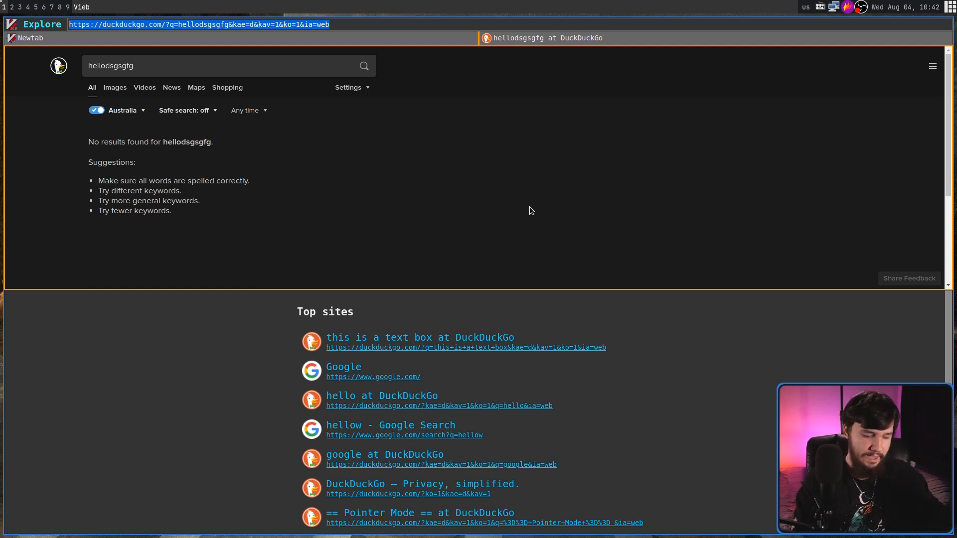
type("hello+world&")
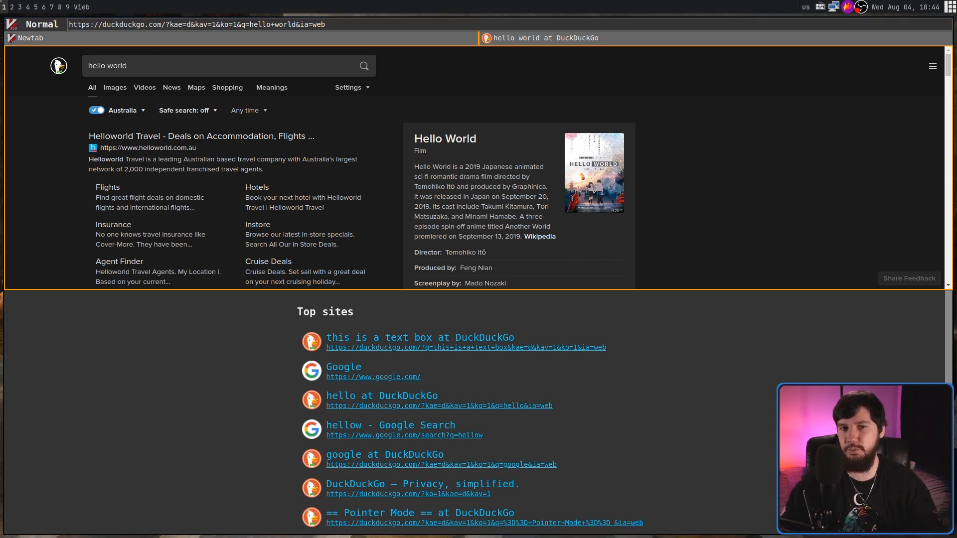
mouse_move(727, 223)
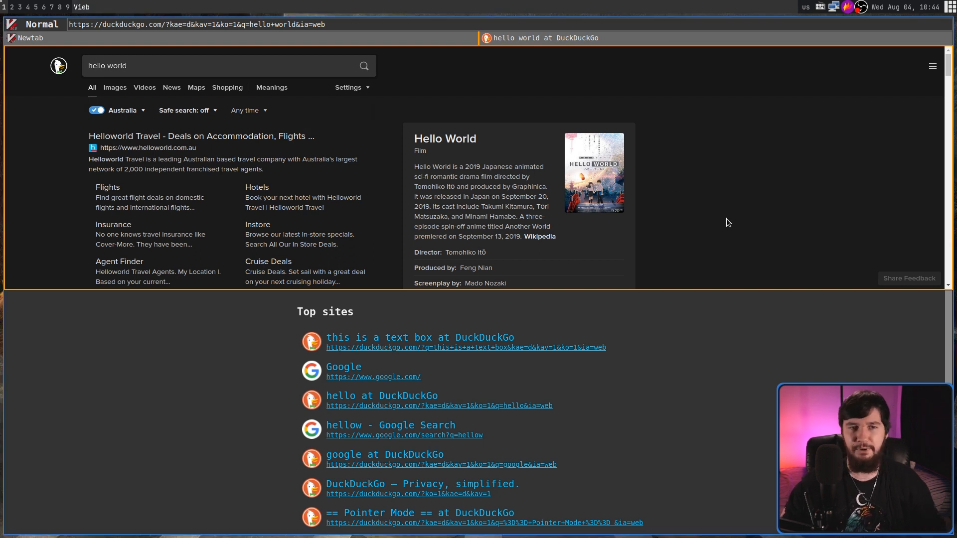
Step: Switch between the hello world and empty tabs, then close them down to one Top sites page
left_click(199, 24)
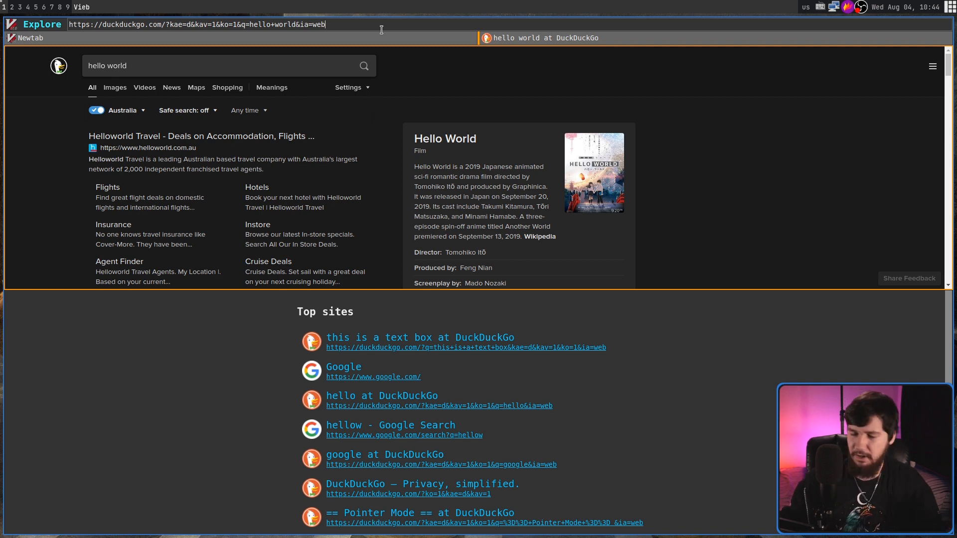
key("Escape")
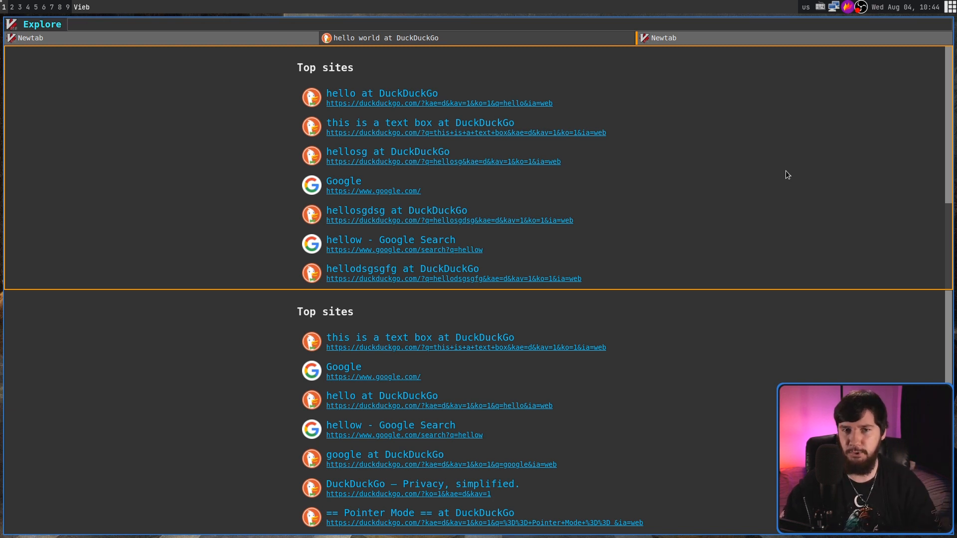
left_click(67, 23)
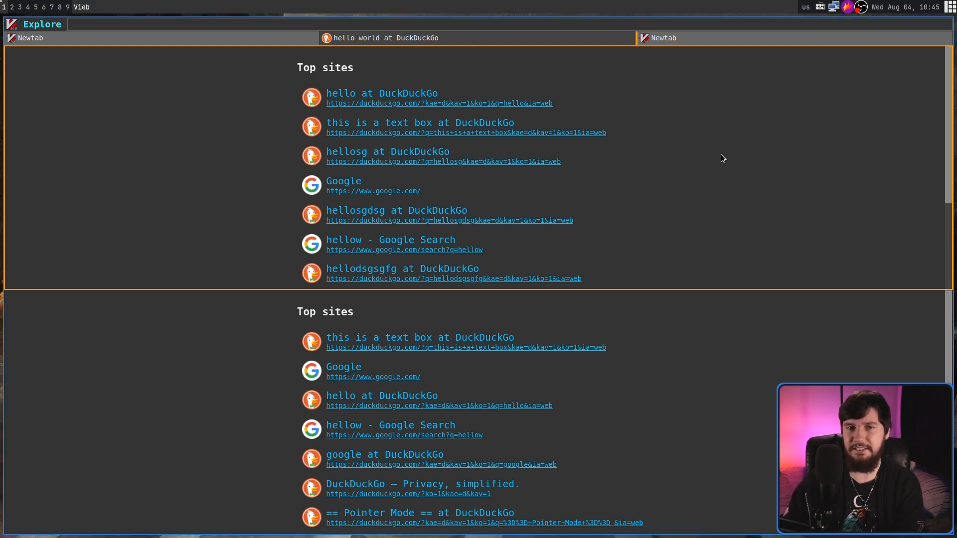
left_click(385, 37)
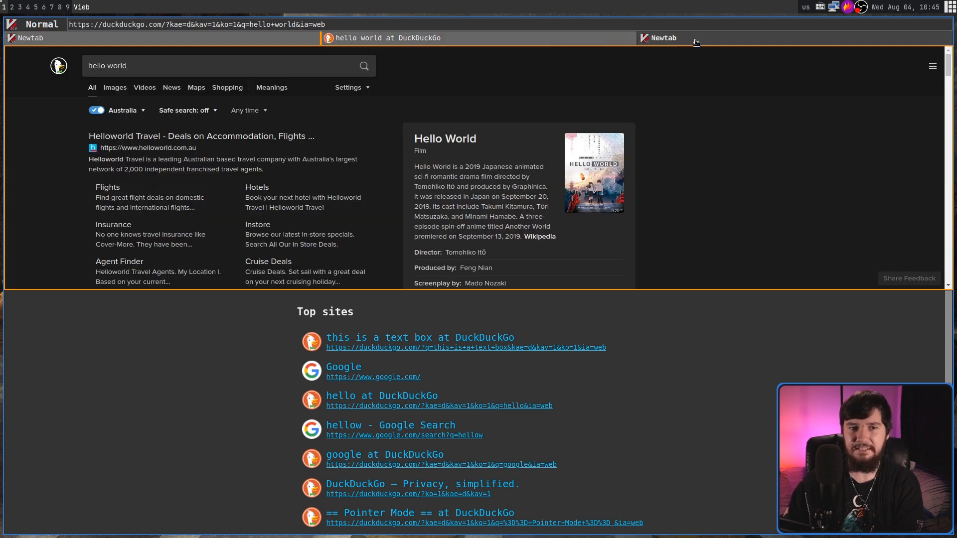
left_click(662, 37)
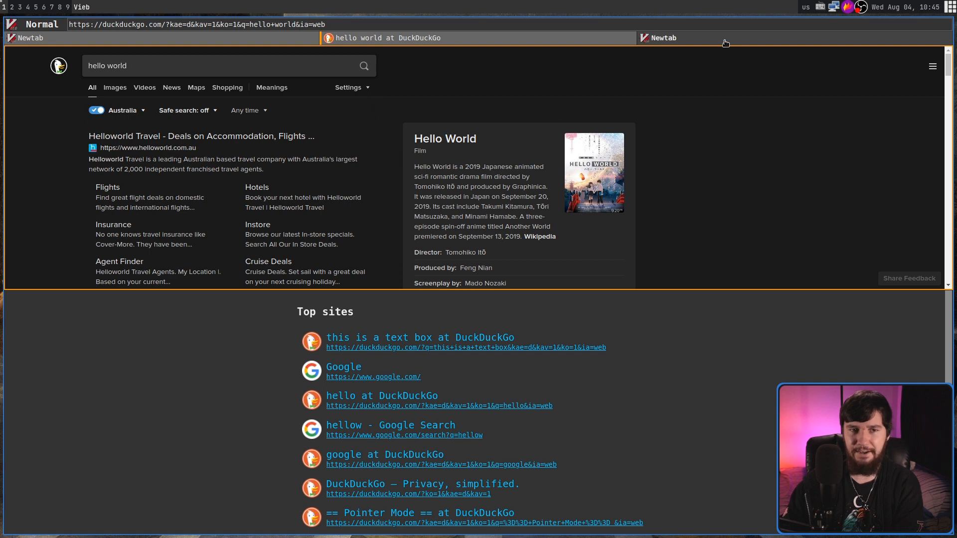
left_click(664, 38)
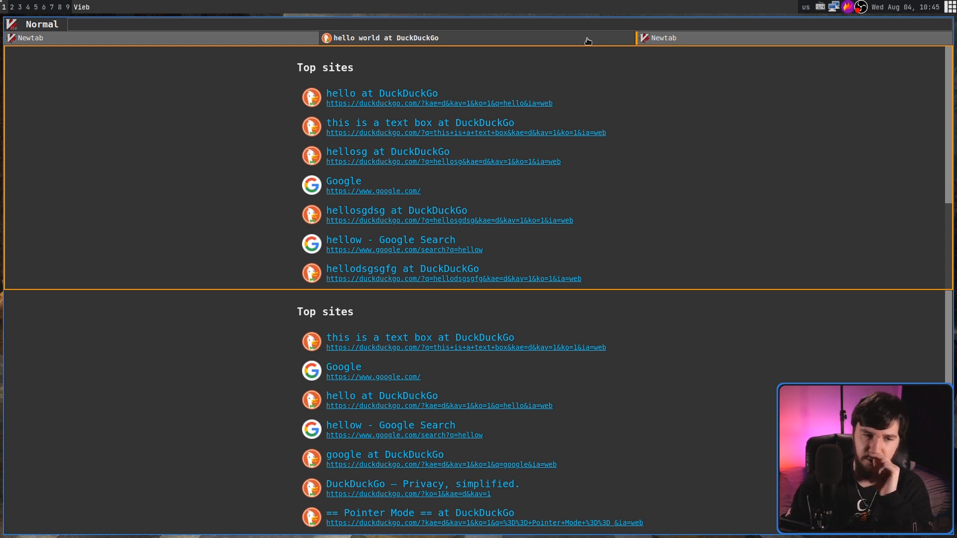
left_click(385, 37)
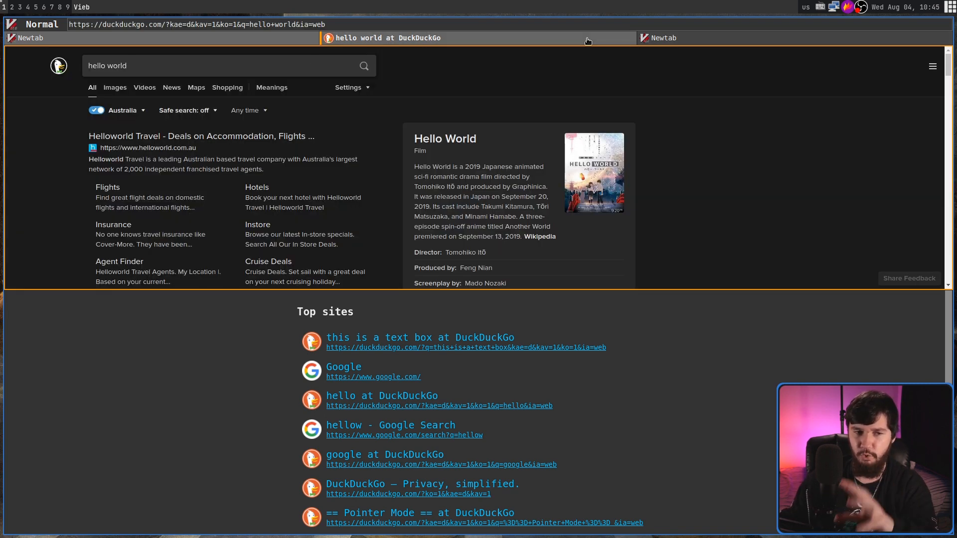
left_click(661, 37)
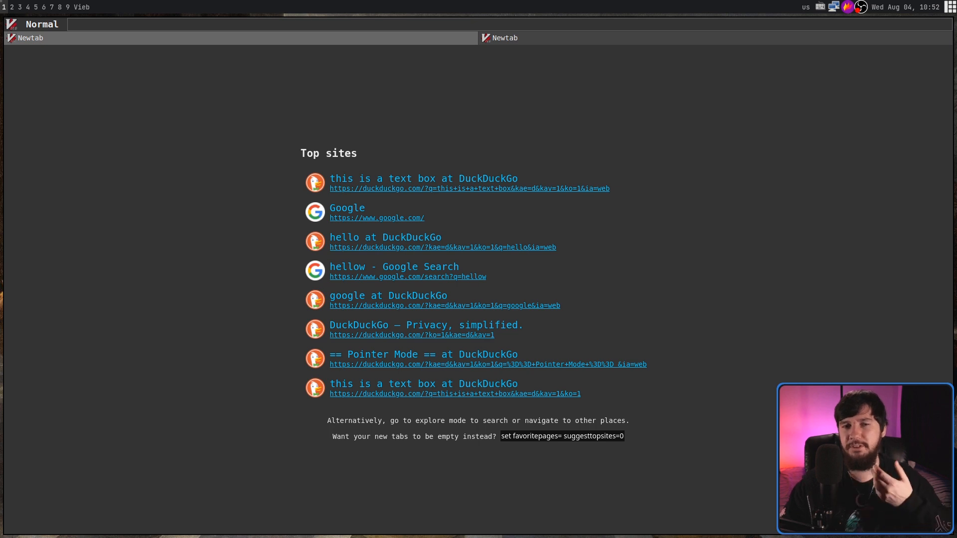
mouse_move(589, 250)
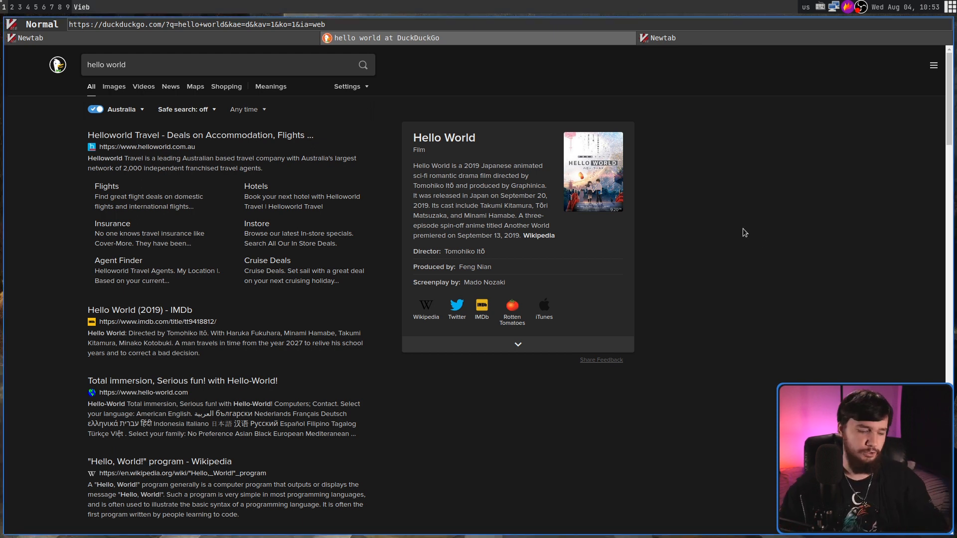
Step: Follow the Wikipedia result for the "Hello, World!" program from the search
key("f")
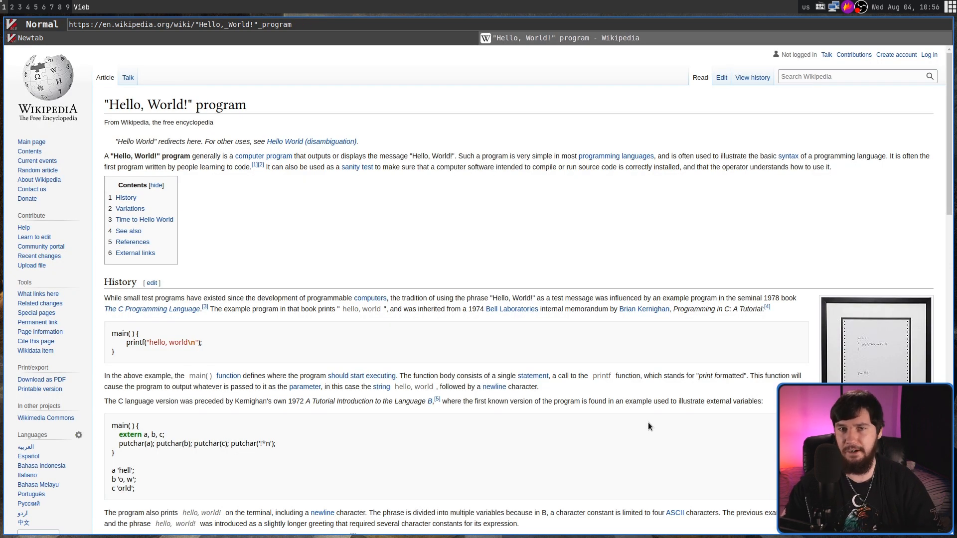
mouse_move(592, 145)
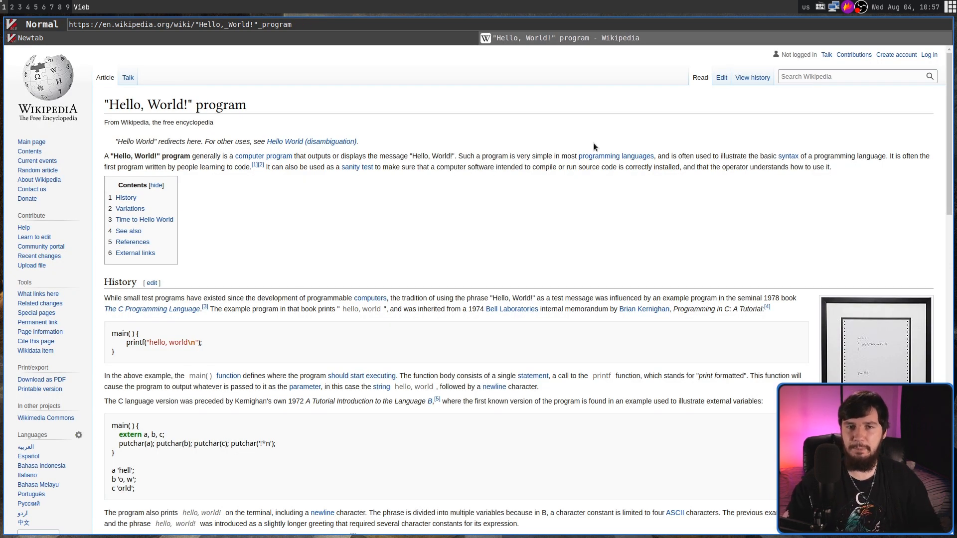
Step: Select part of the help page's intro sentence in visual mode, then leave it
key("f")
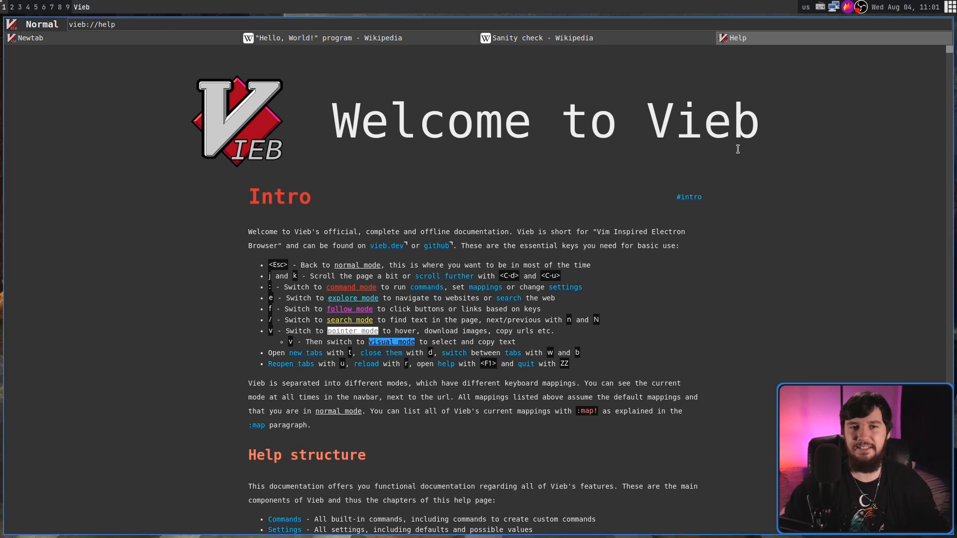
key("v")
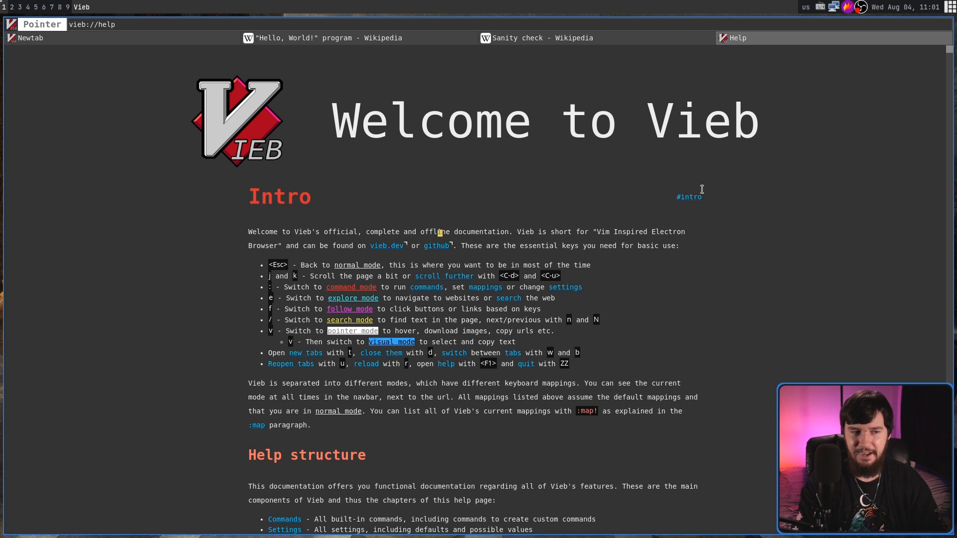
mouse_move(701, 195)
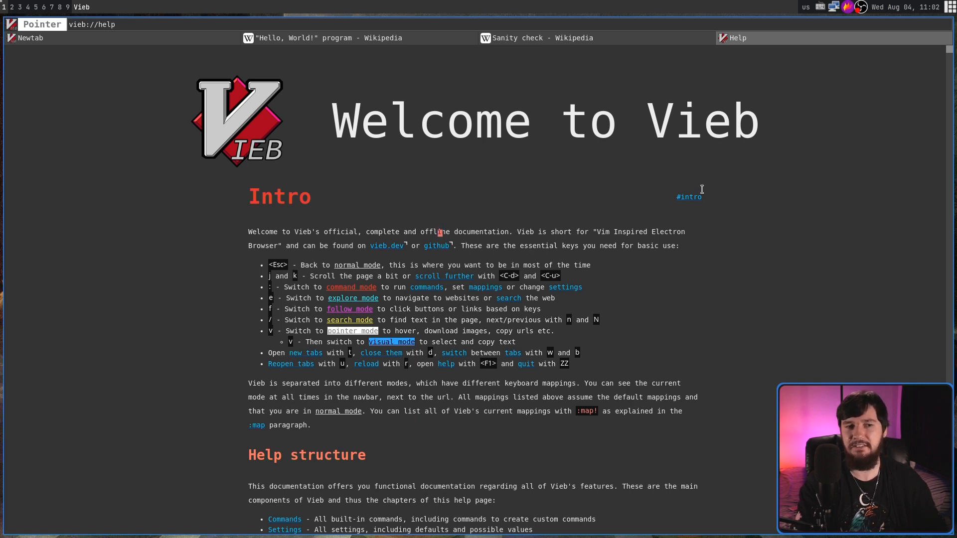
key("v")
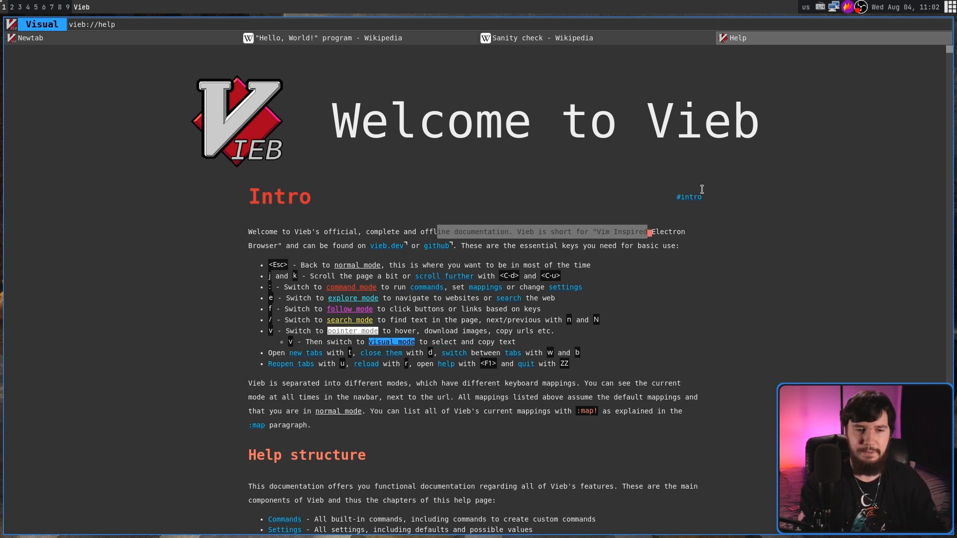
key("Escape")
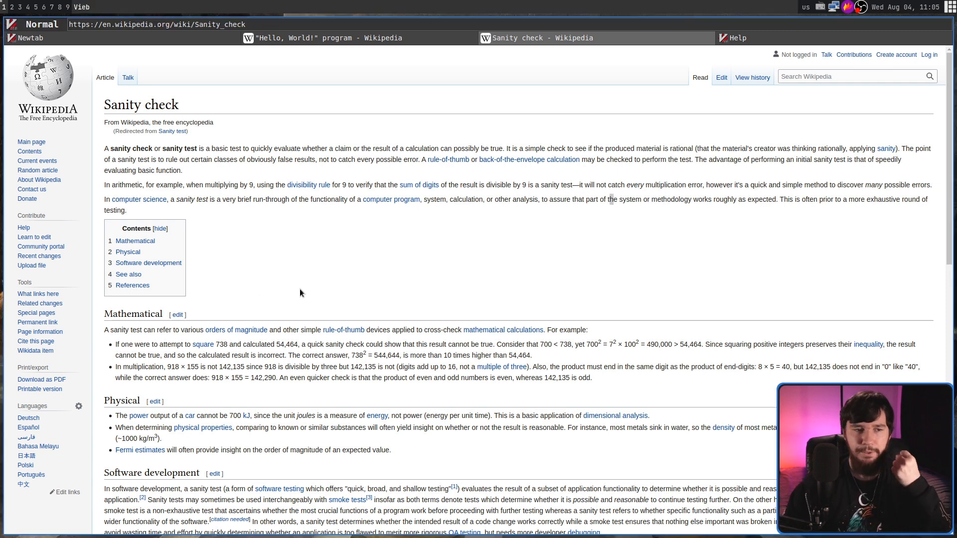
Step: Open a second copy of the help documentation as a new tab
key("/")
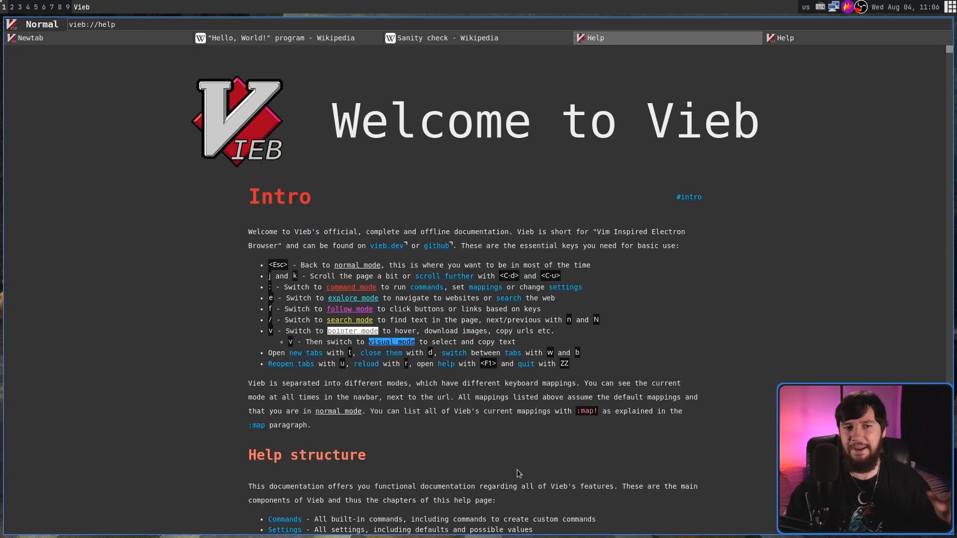
mouse_move(583, 368)
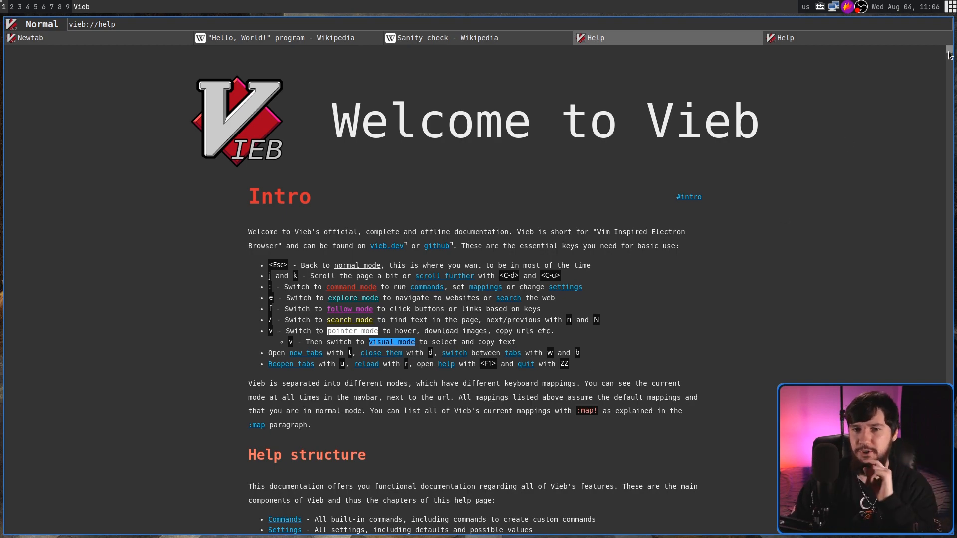
Step: Scroll the help page to the Examples section listing downloadable viebrc configs
scroll("down", 3)
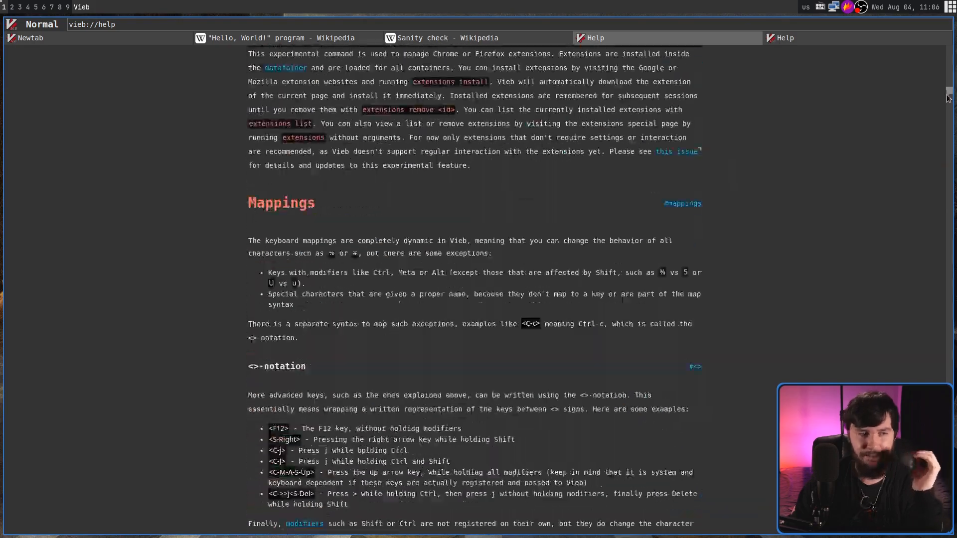
scroll("down", 3)
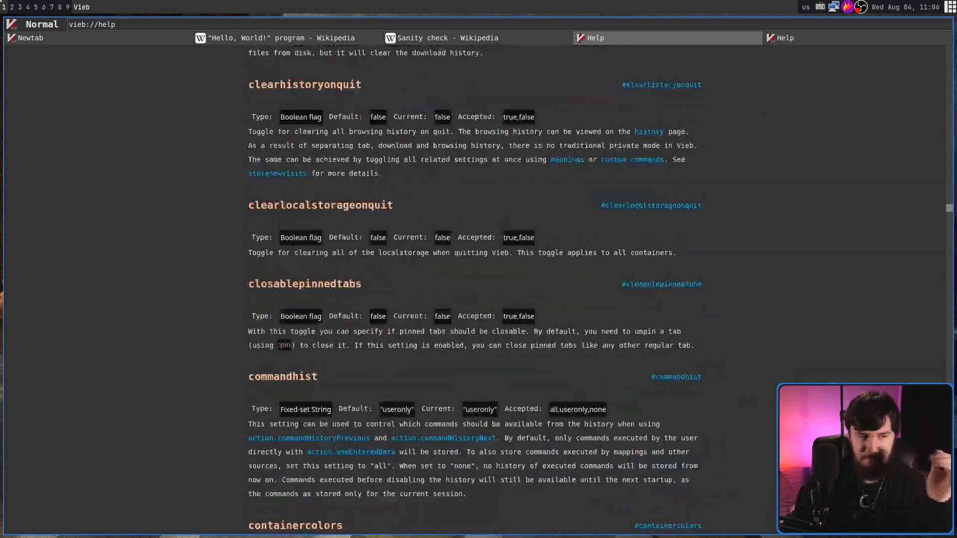
scroll("down", 3)
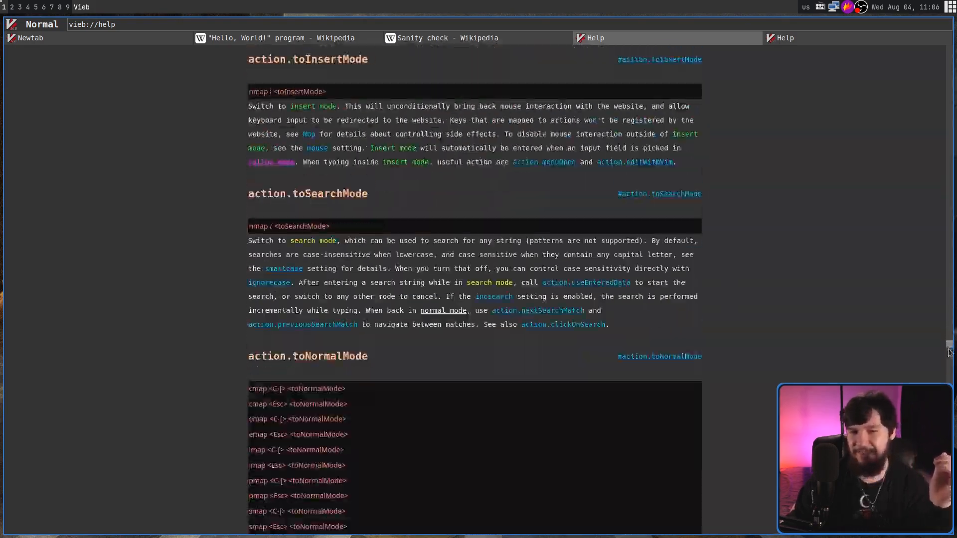
scroll("down", 3)
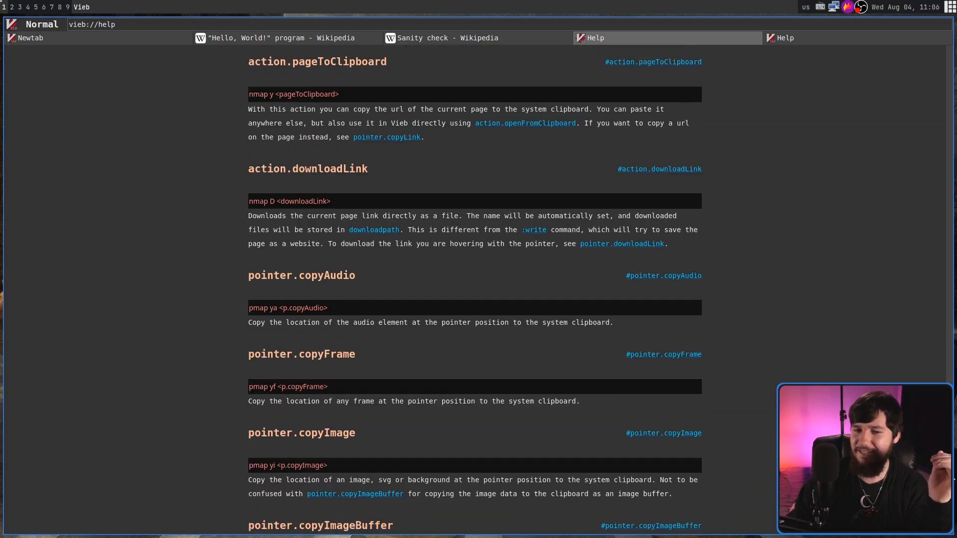
scroll("down", 3)
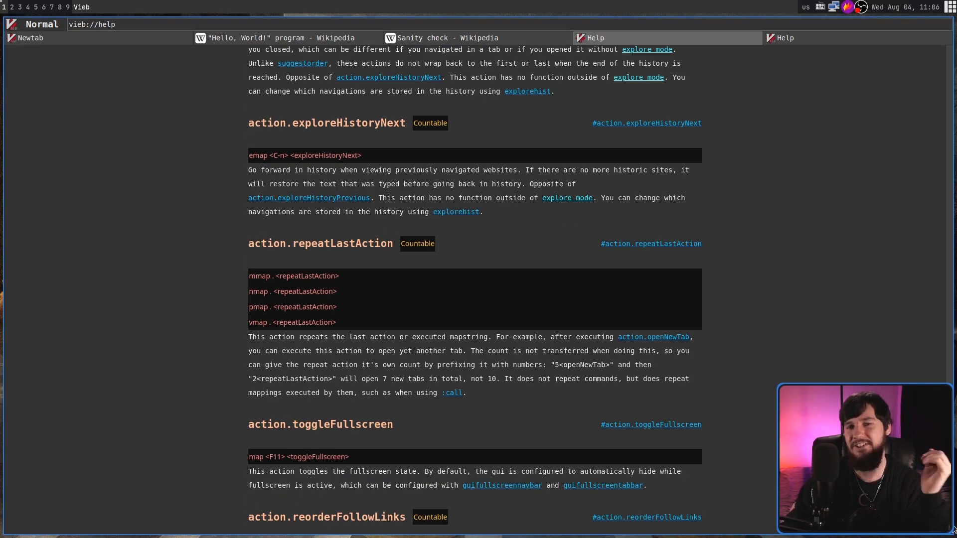
scroll("down", 3)
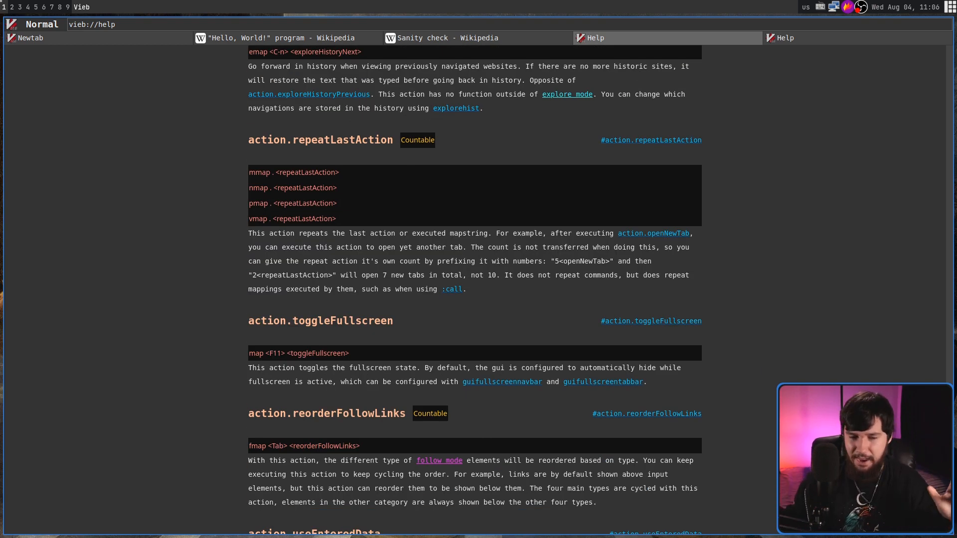
scroll("up", 3)
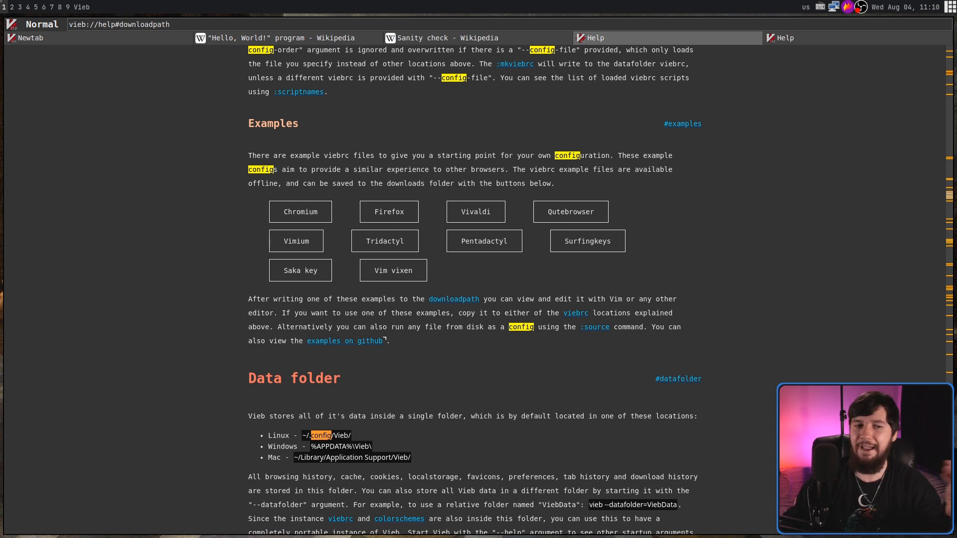
mouse_move(373, 297)
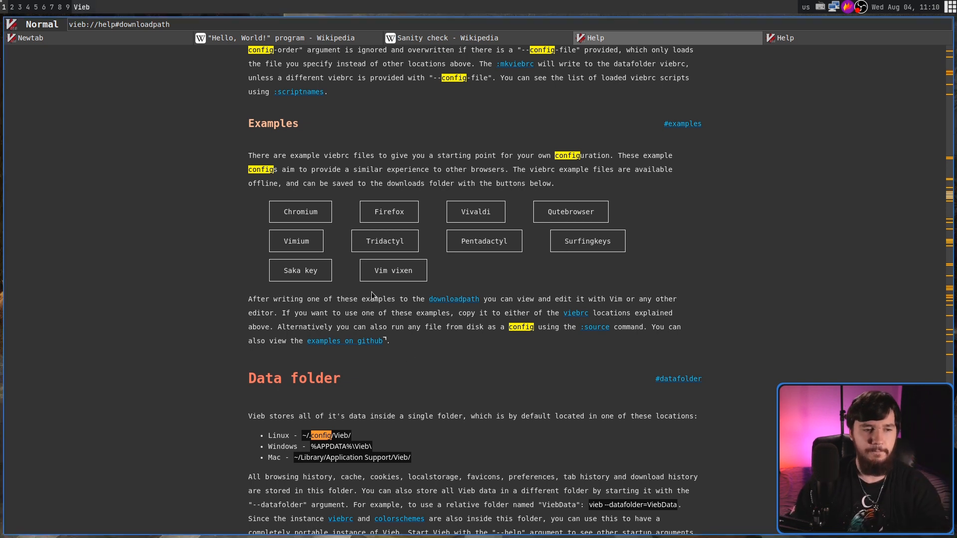
mouse_move(345, 279)
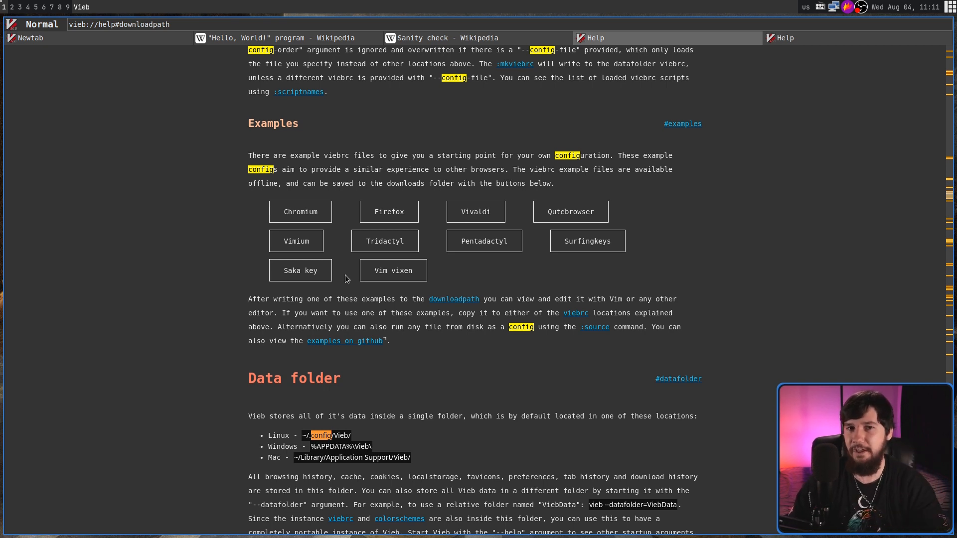
mouse_move(747, 177)
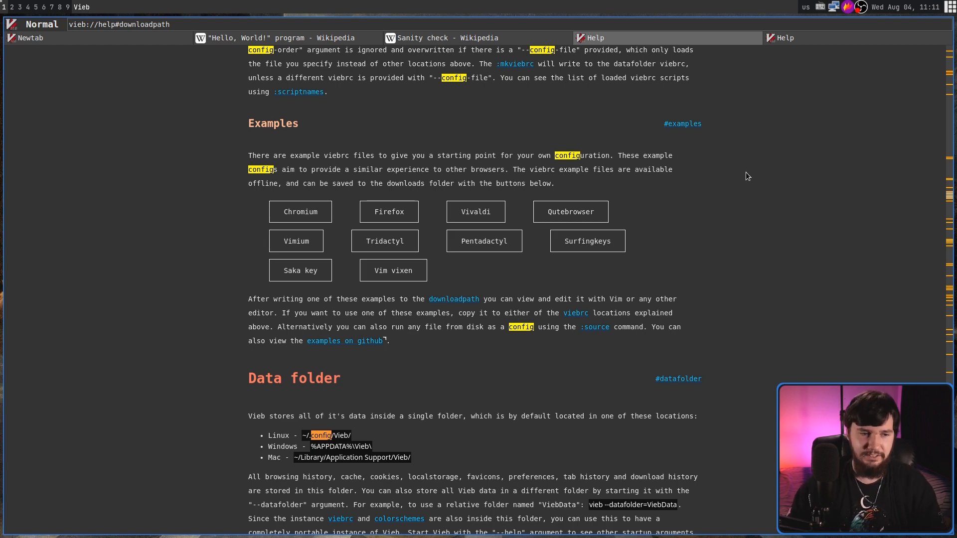
Step: Check vimium.viebrc in ~/.config/Vieb with ranger and restart Vieb to a fresh new tab
left_click(296, 240)
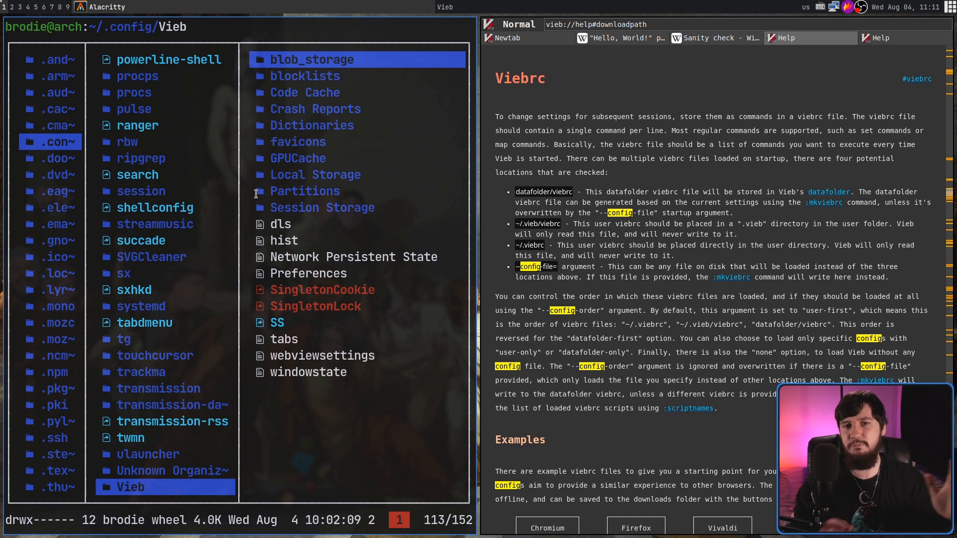
left_click(311, 58)
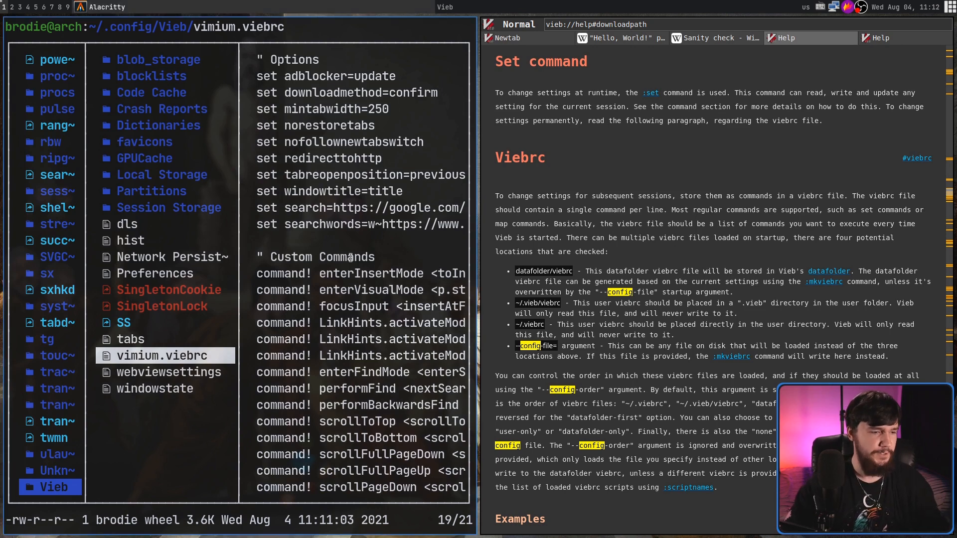
key("r")
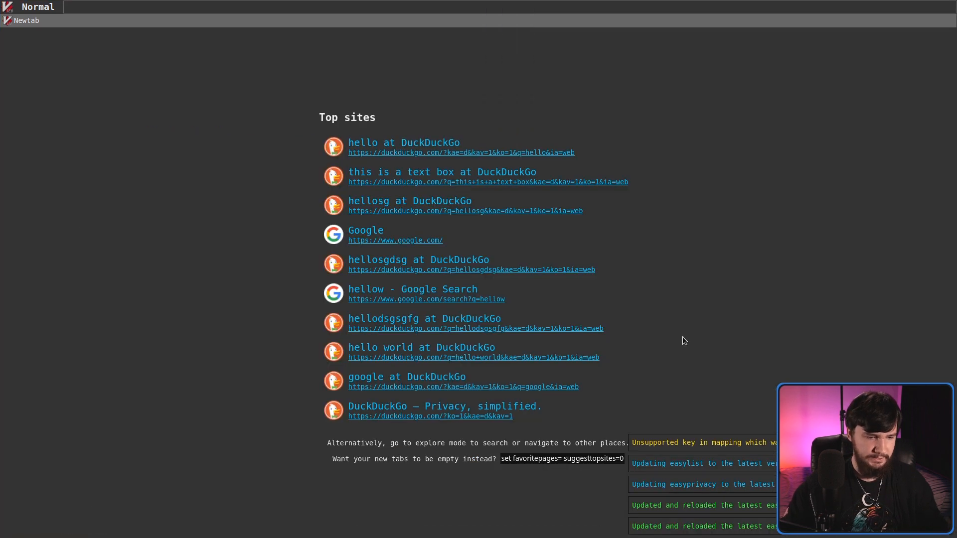
mouse_move(702, 387)
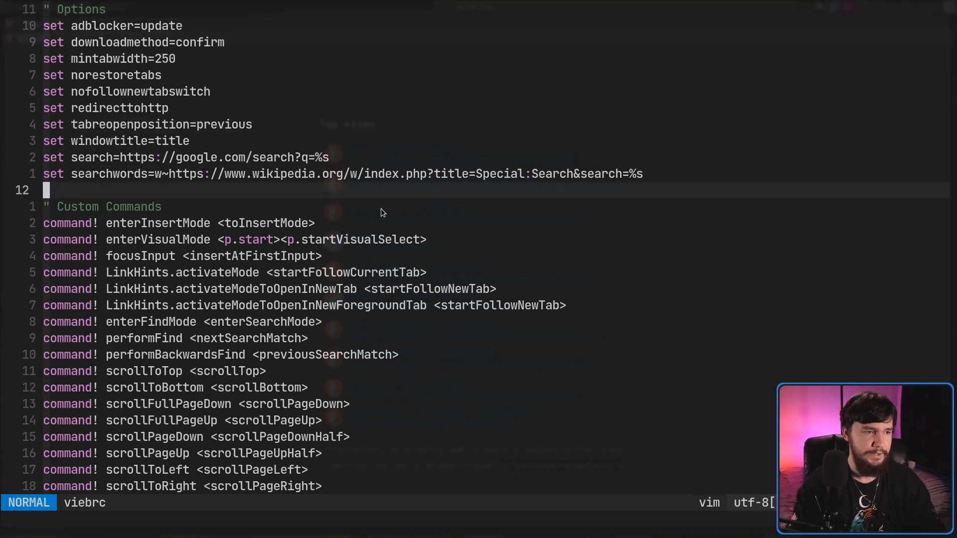
scroll("down", 3)
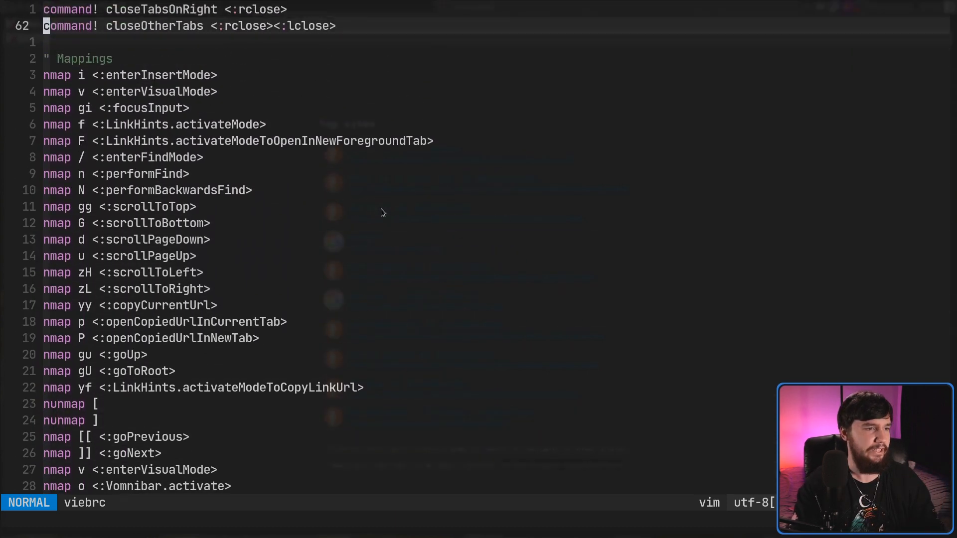
scroll("down", 3)
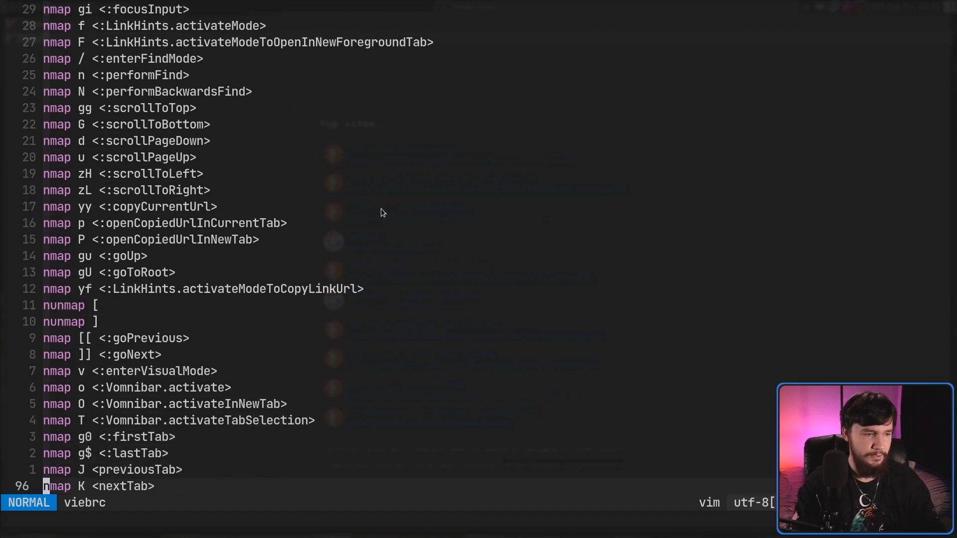
scroll("down", 3)
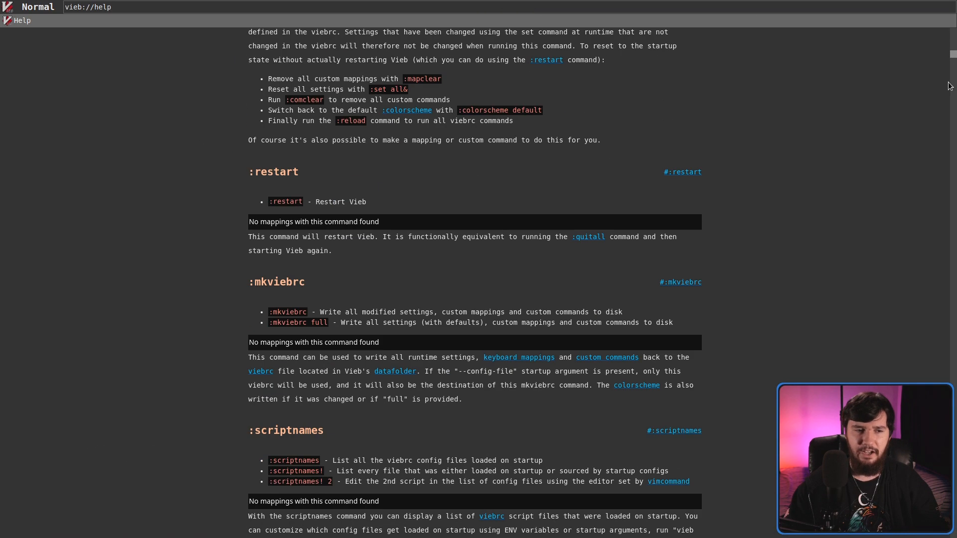
Step: Scroll the help page down to the toLastUsedTab action and Url modifications section
scroll("down", 3)
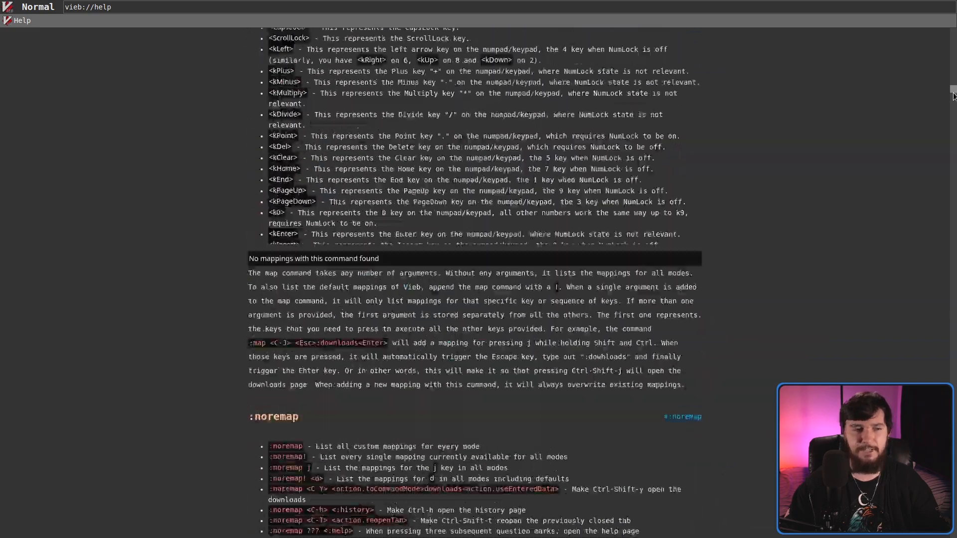
scroll("down", 3)
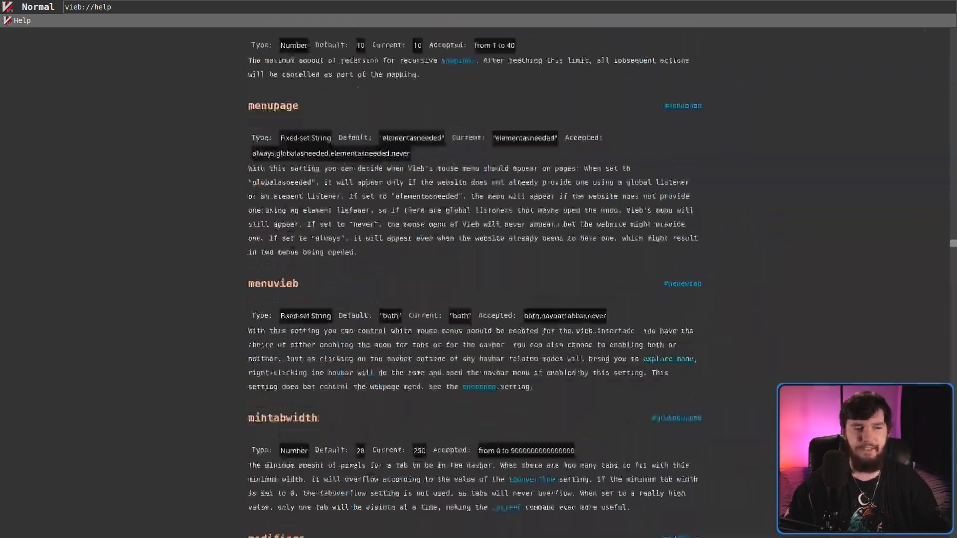
scroll("down", 3)
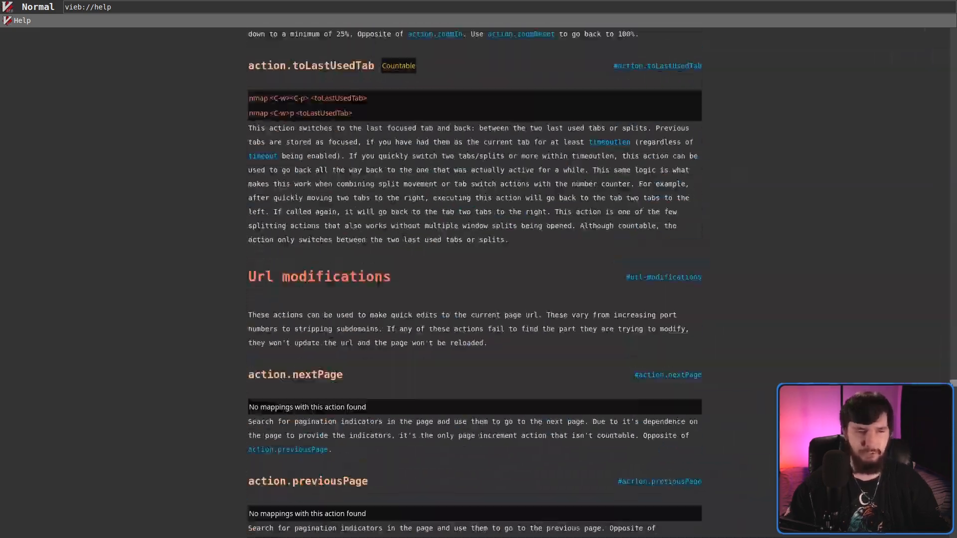